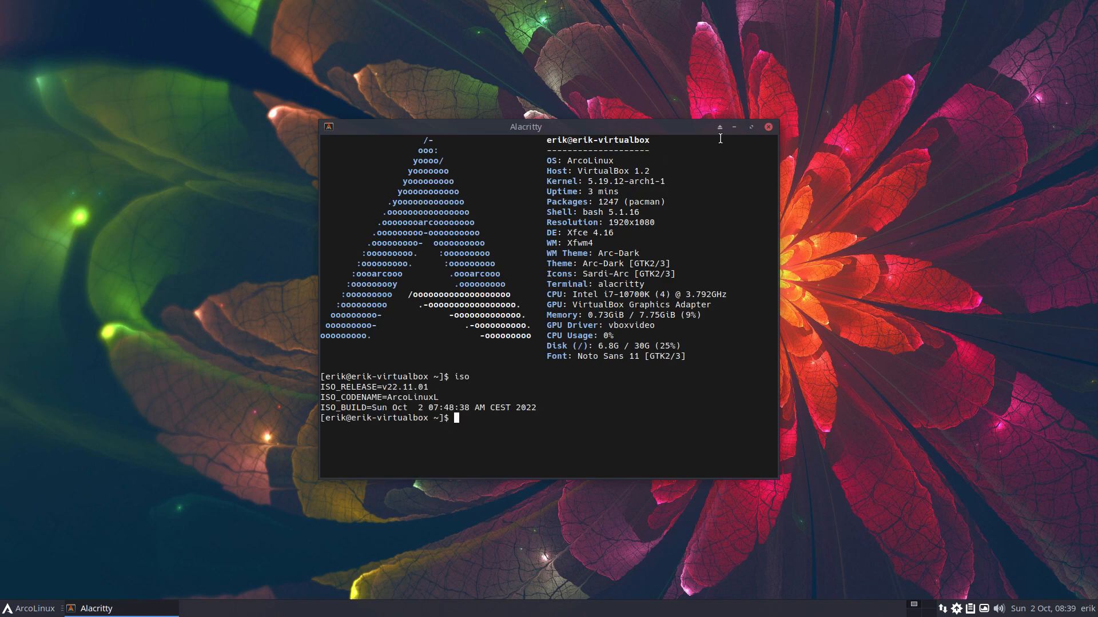
mouse_move(769, 131)
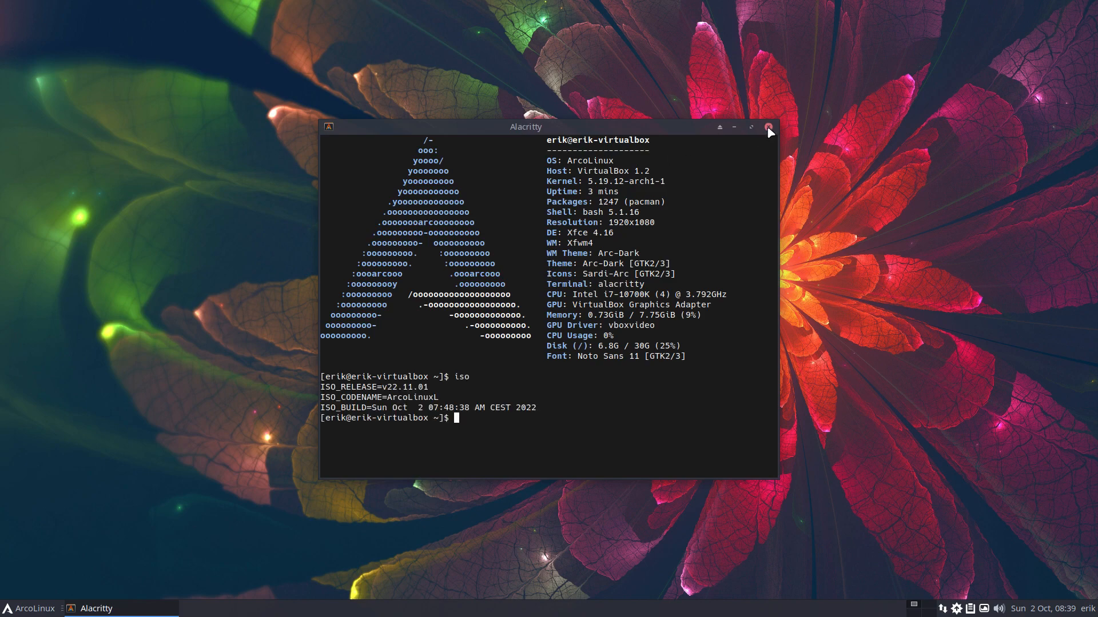
- Close the Alacritty terminal showing system and ISO release info, leaving the desktop
click(768, 127)
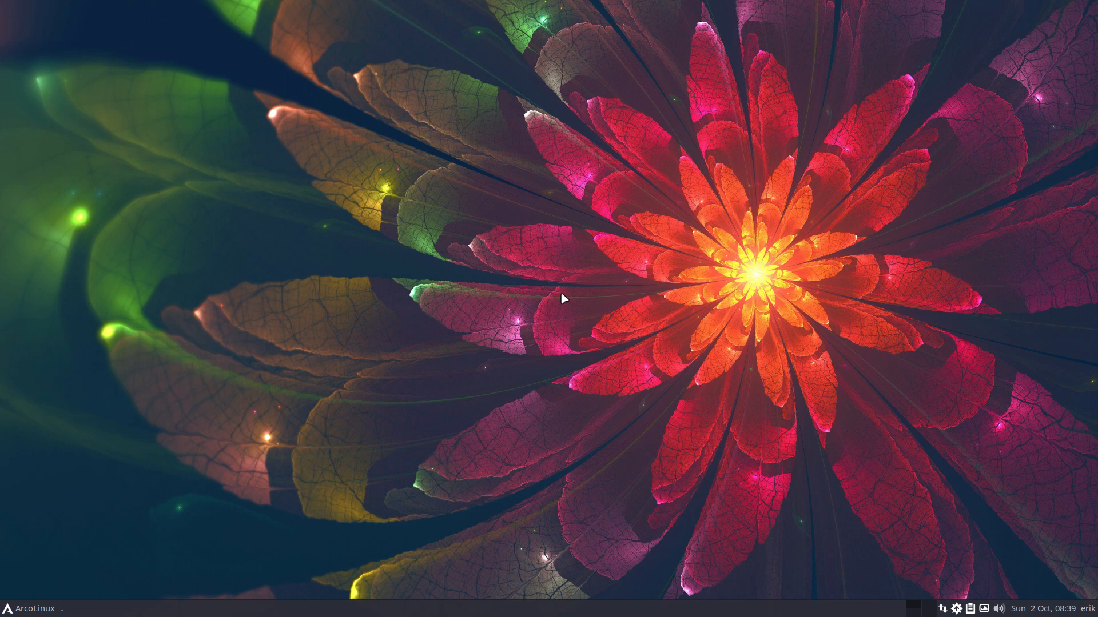
mouse_move(88, 460)
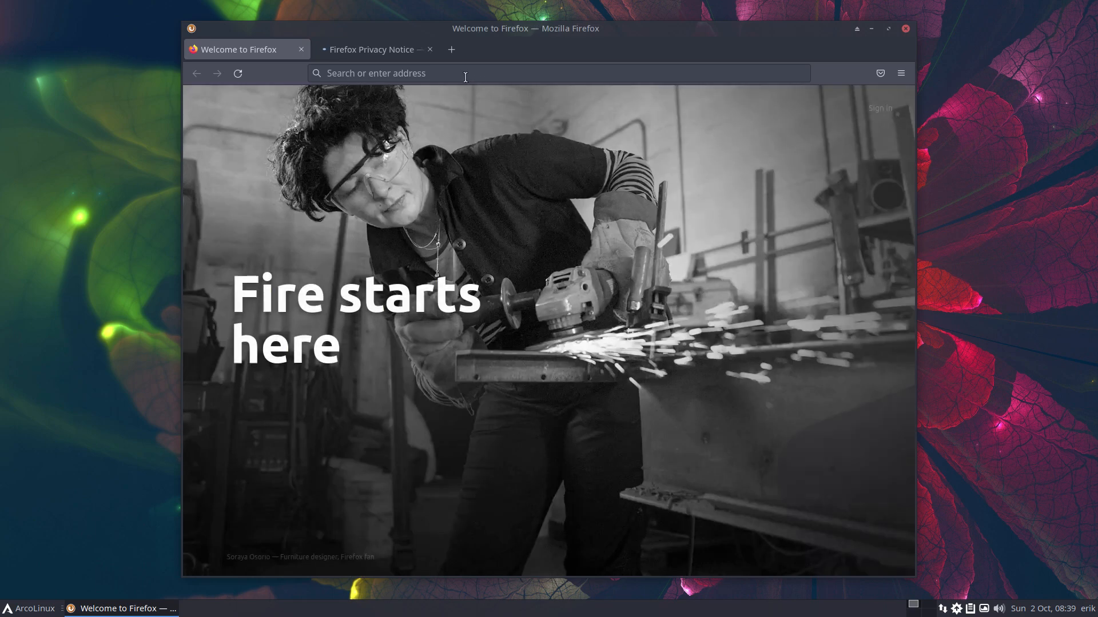
- Search Google for 'arch linux fstrim' and dismiss the cookie consent notice
text(arch linux)
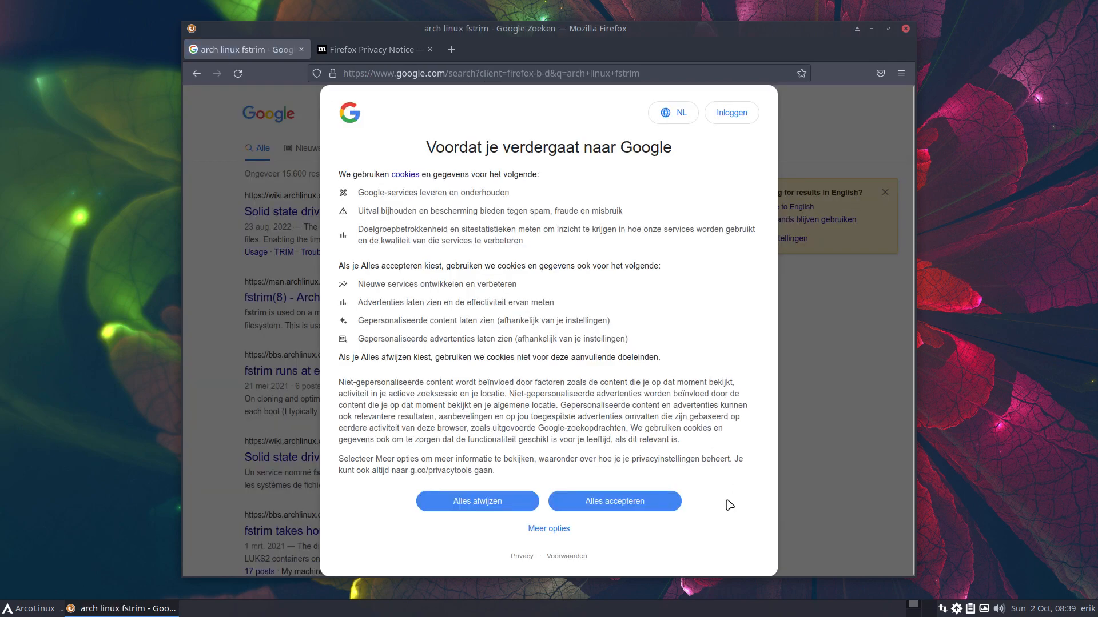
click(476, 501)
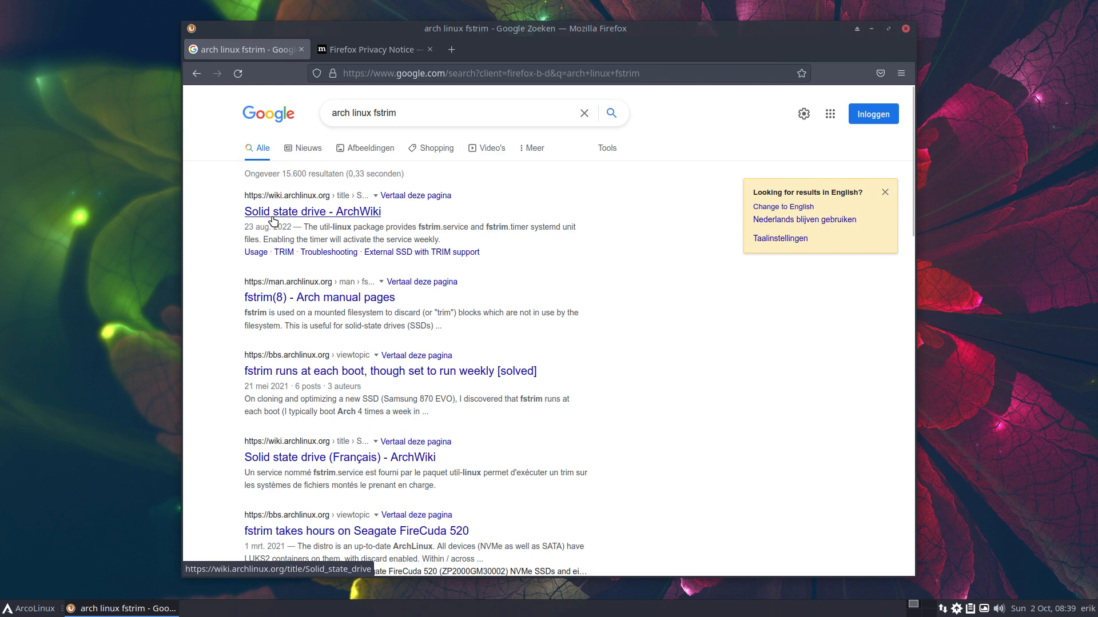
mouse_move(312, 218)
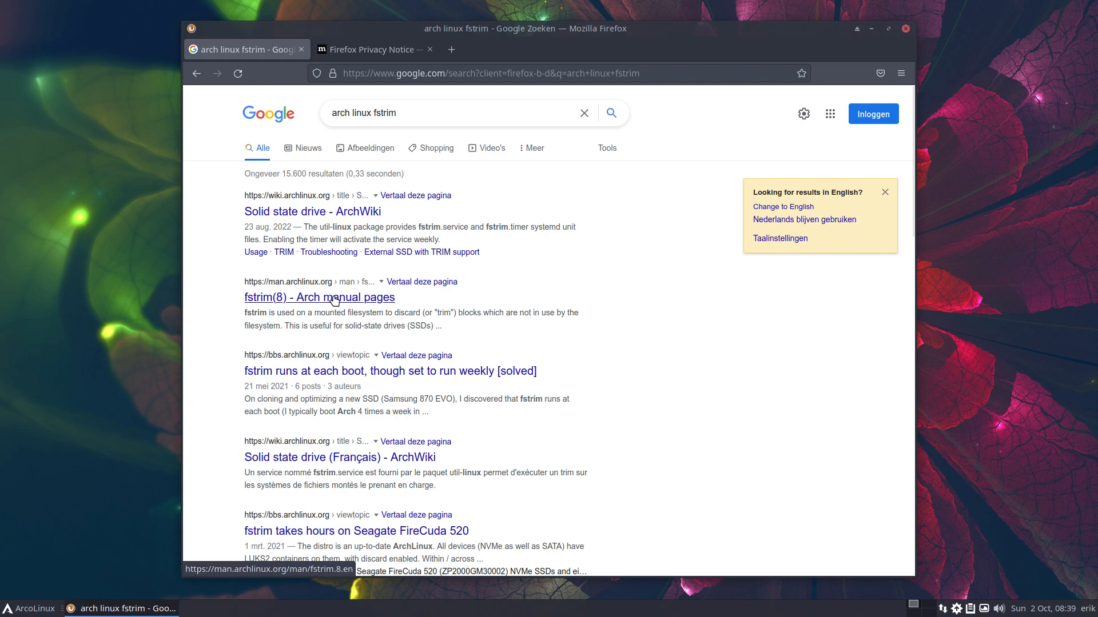
click(319, 297)
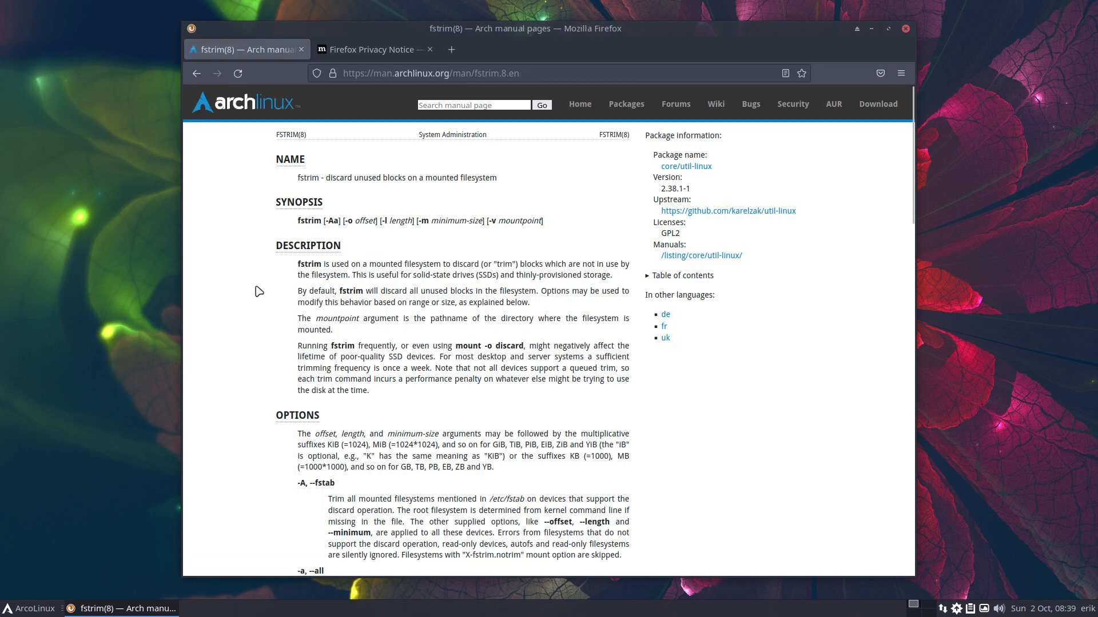
key(ctrl+plus)
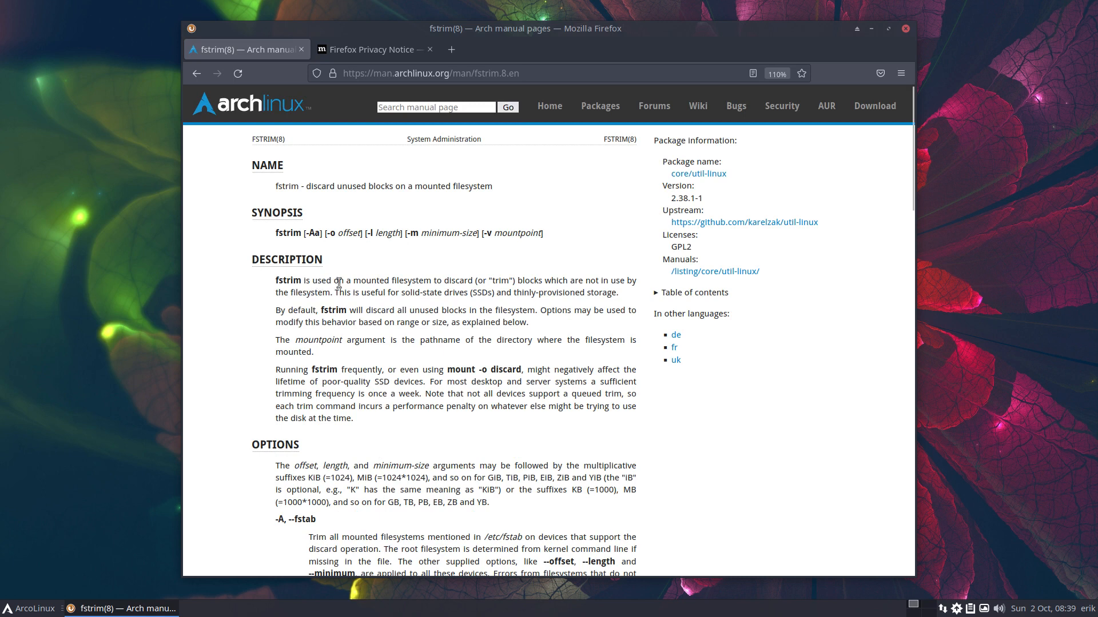
mouse_move(590, 296)
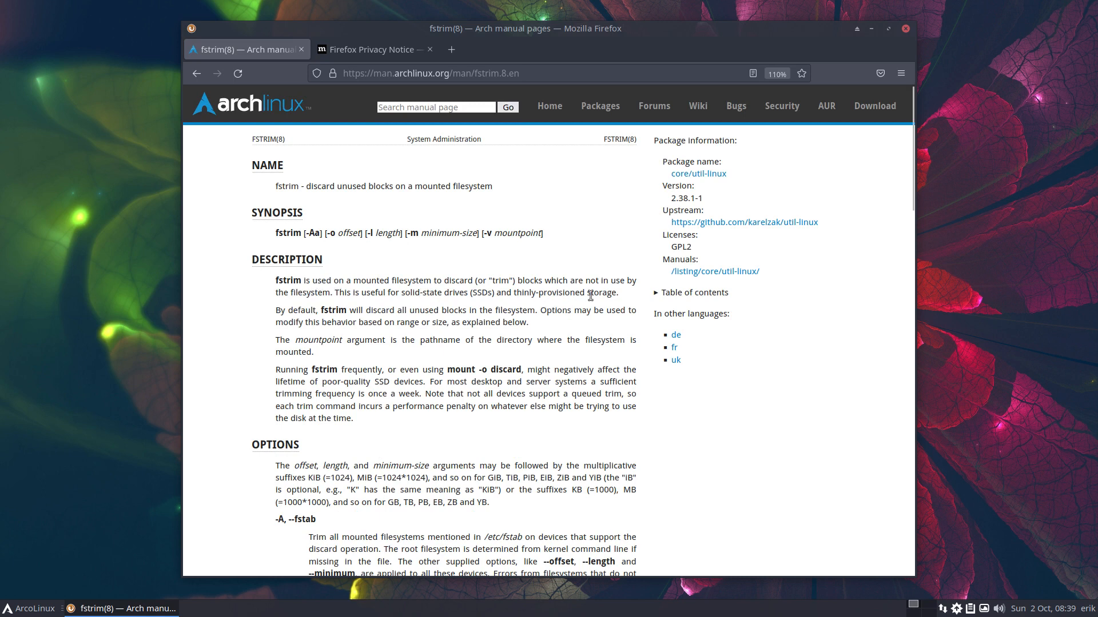
mouse_move(381, 309)
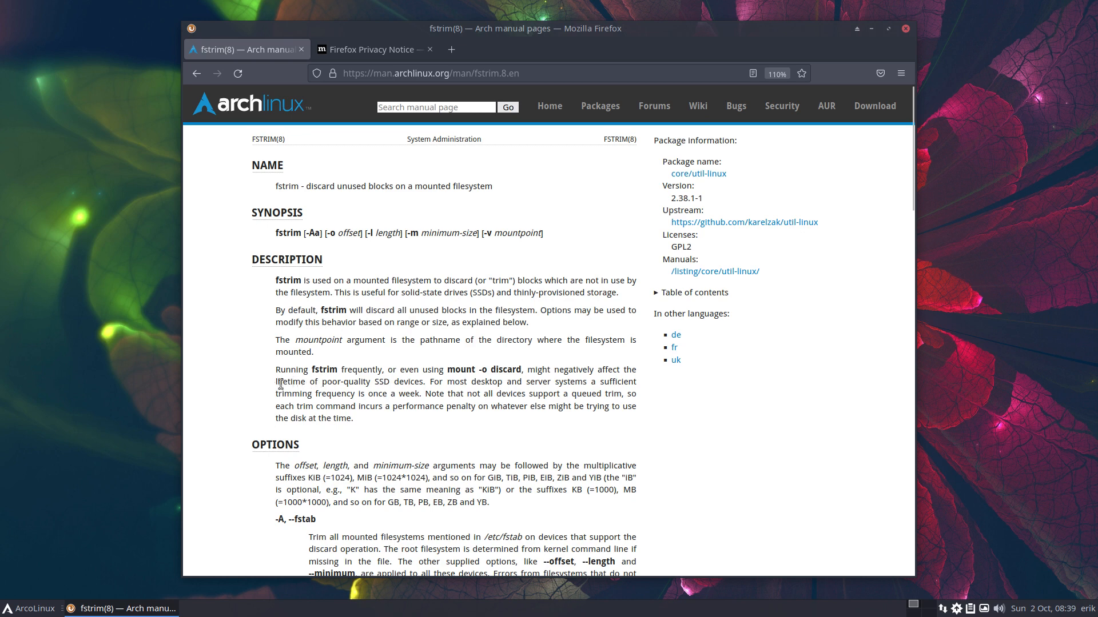
drag(275, 381, 423, 380)
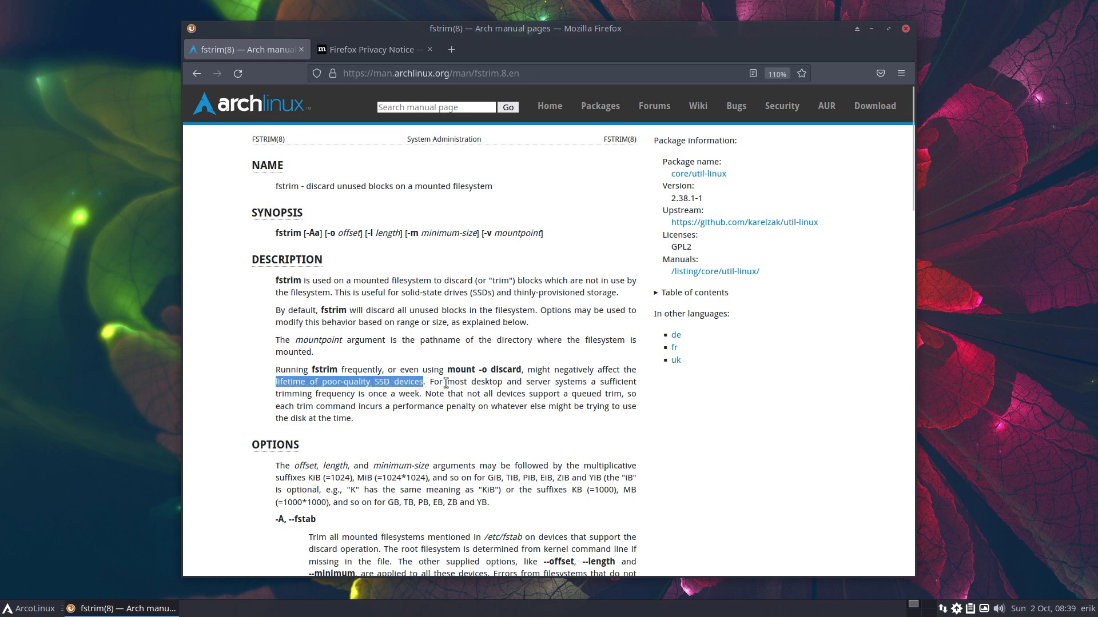
click(586, 370)
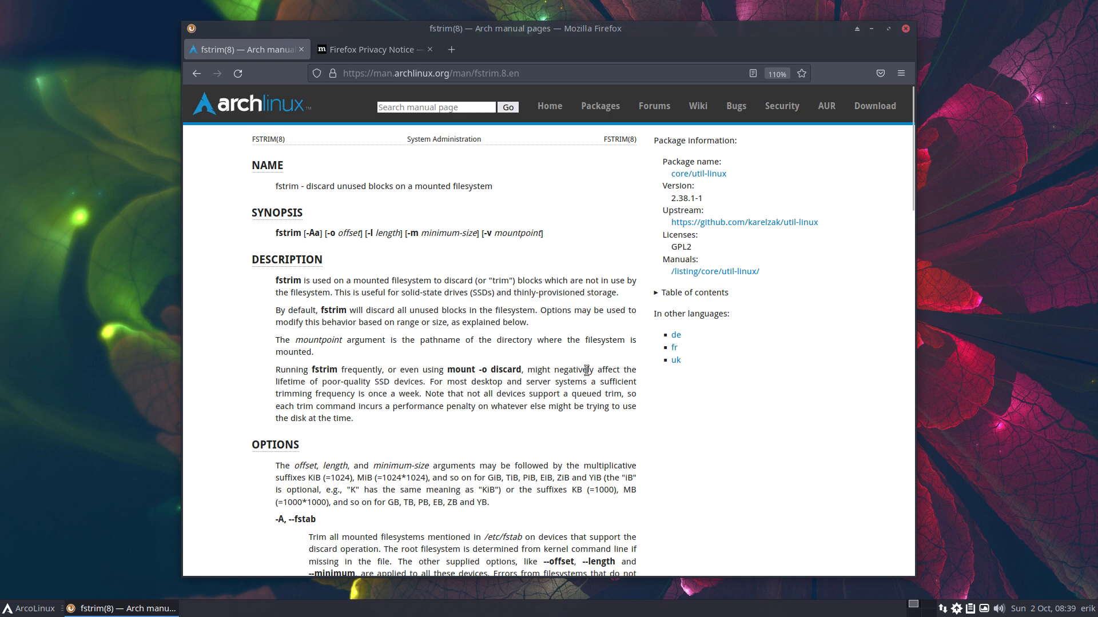
mouse_move(302, 378)
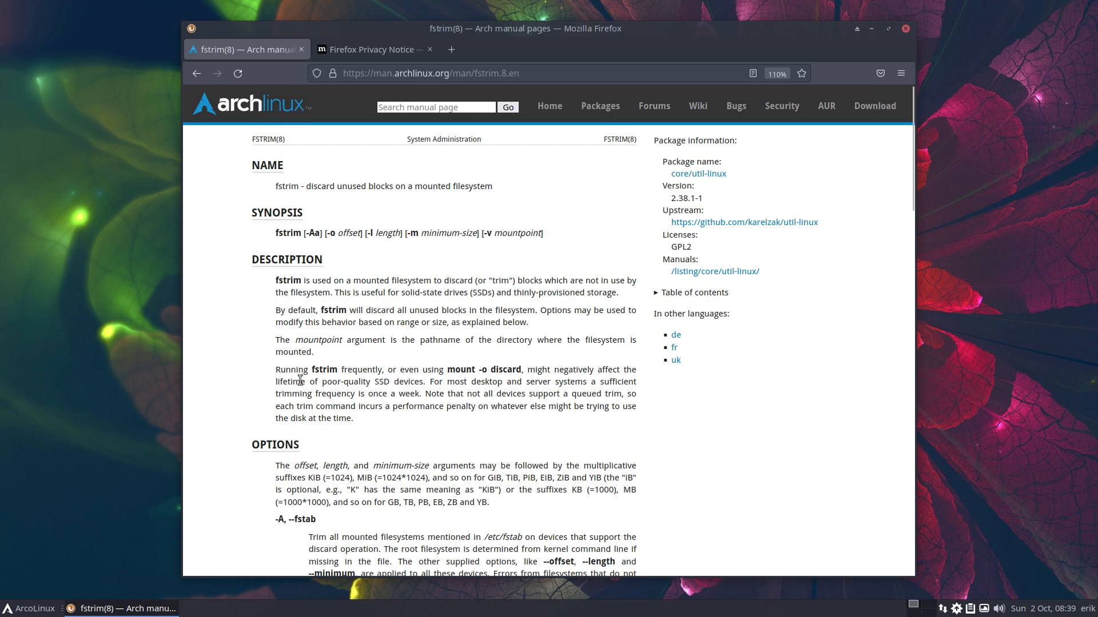
click(197, 73)
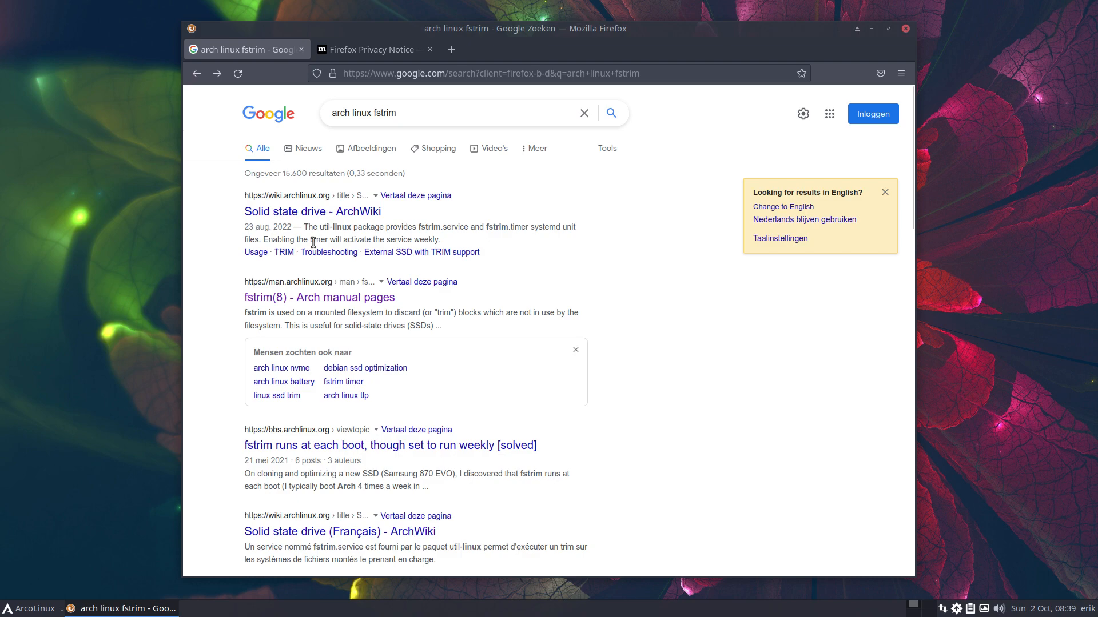
- Open the Solid state drive ArchWiki article, scroll to Periodic TRIM, and select fstrim.timer
click(312, 211)
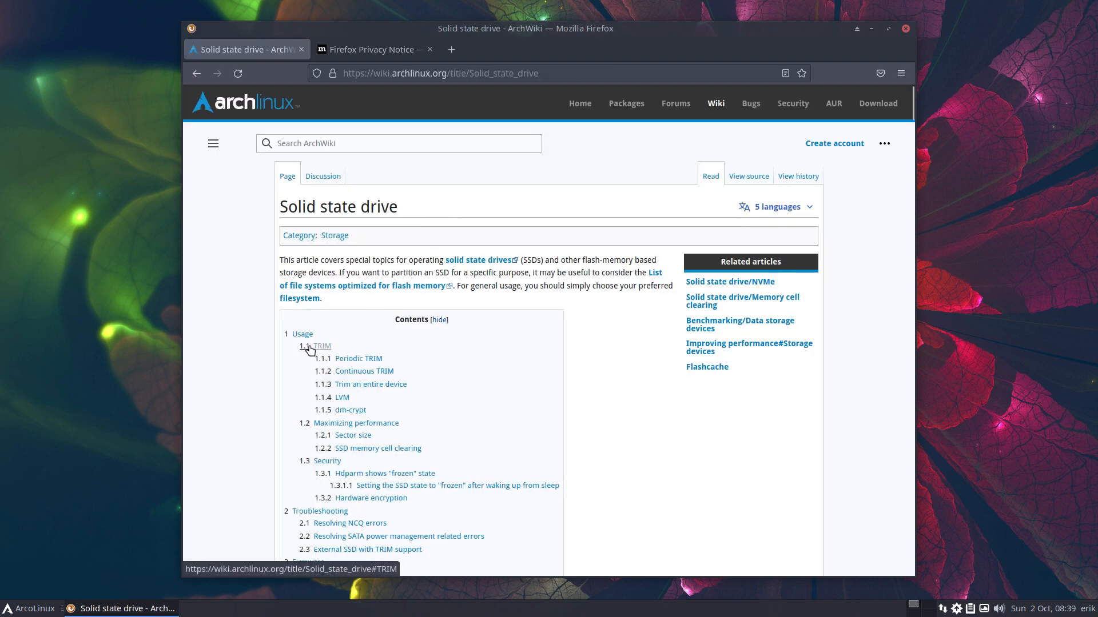
scroll(down, 3)
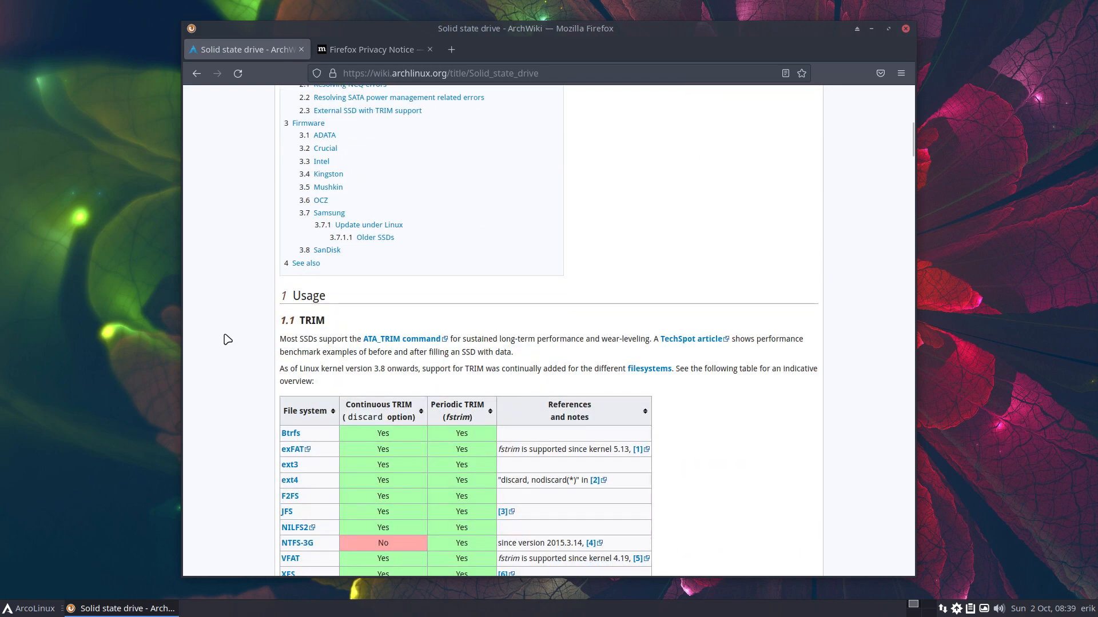
scroll(down, 3)
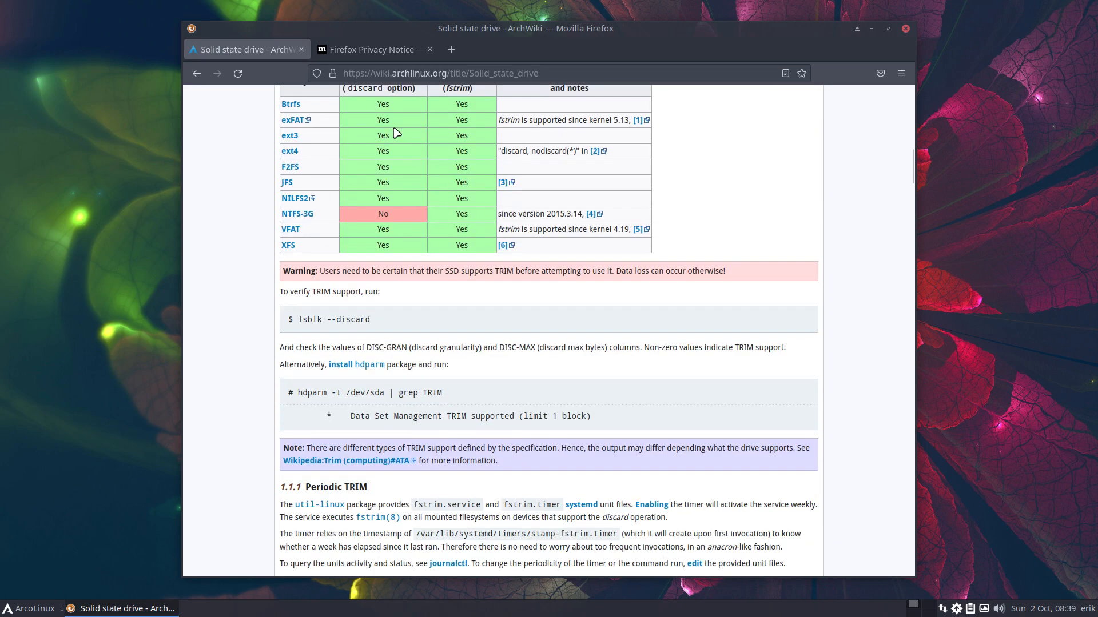
scroll(down, 3)
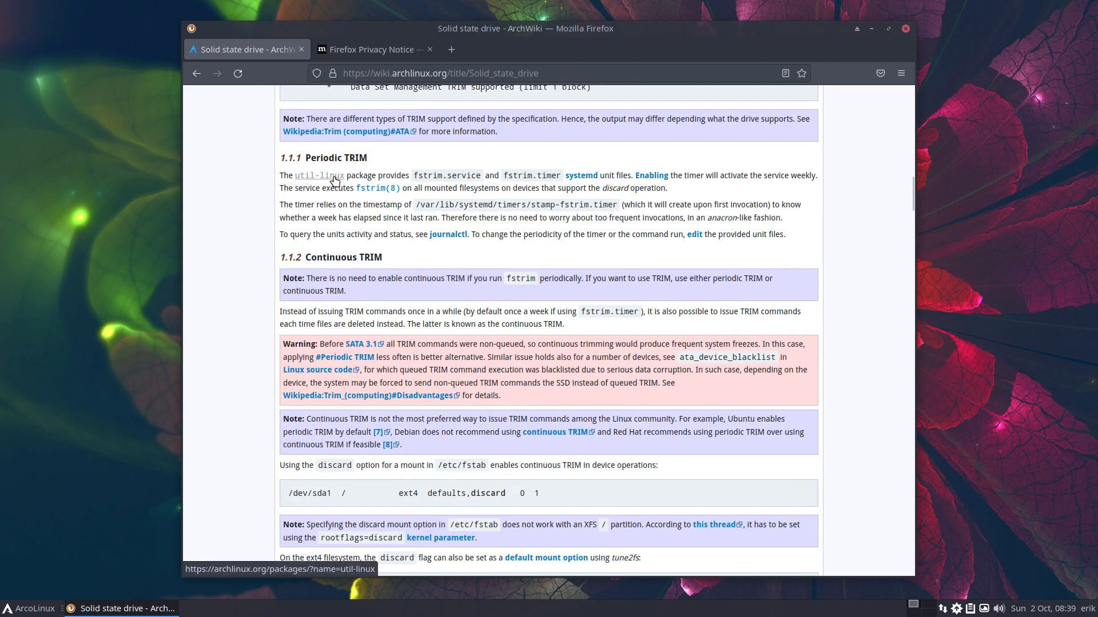
mouse_move(421, 179)
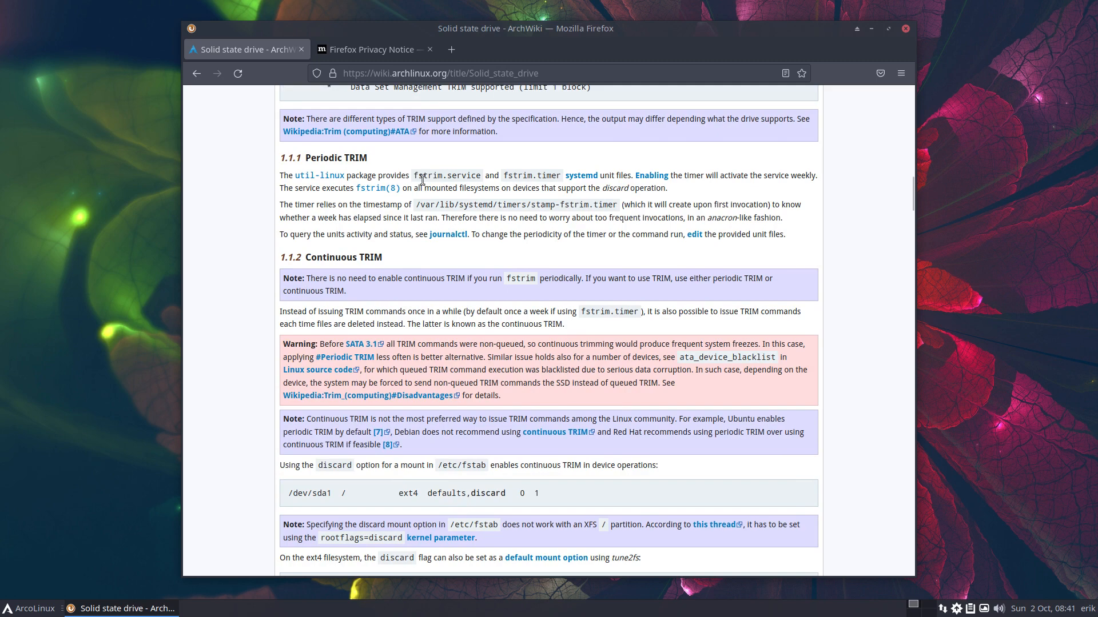
double_click(446, 175)
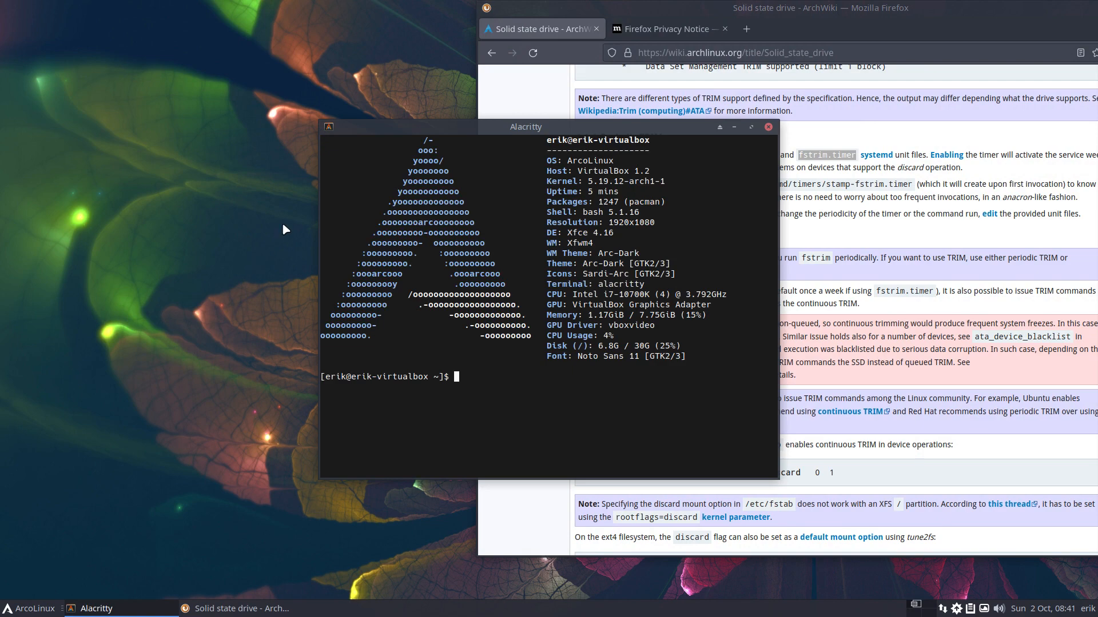
- Move the terminal beside the wiki page and run 'sudo systemctl enable fstrim.timer'
drag(526, 126, 274, 144)
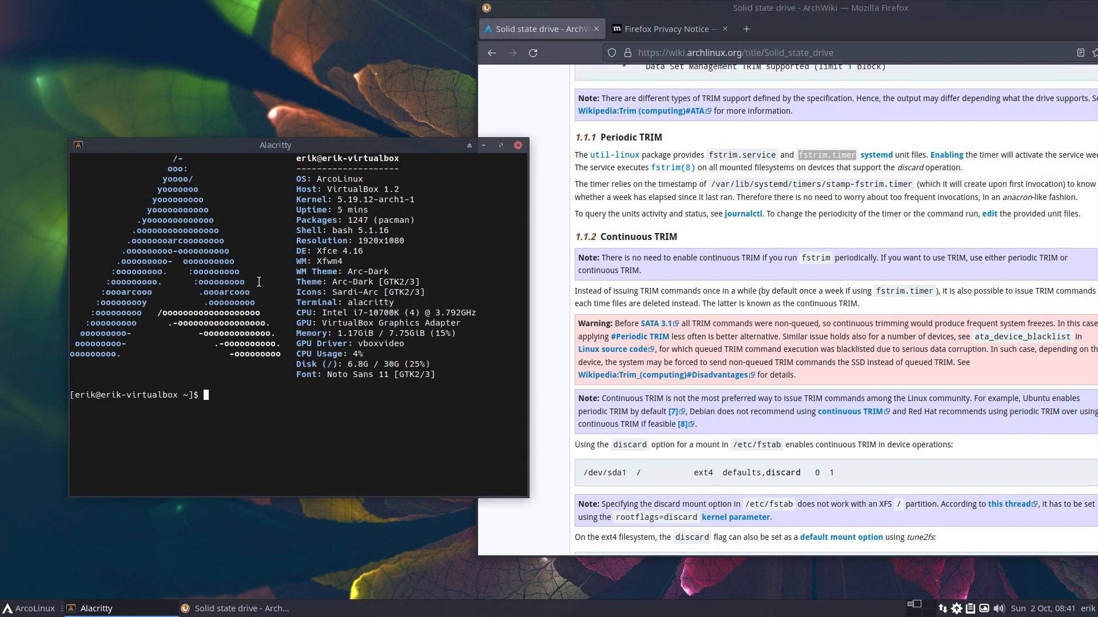
text(systemctl)
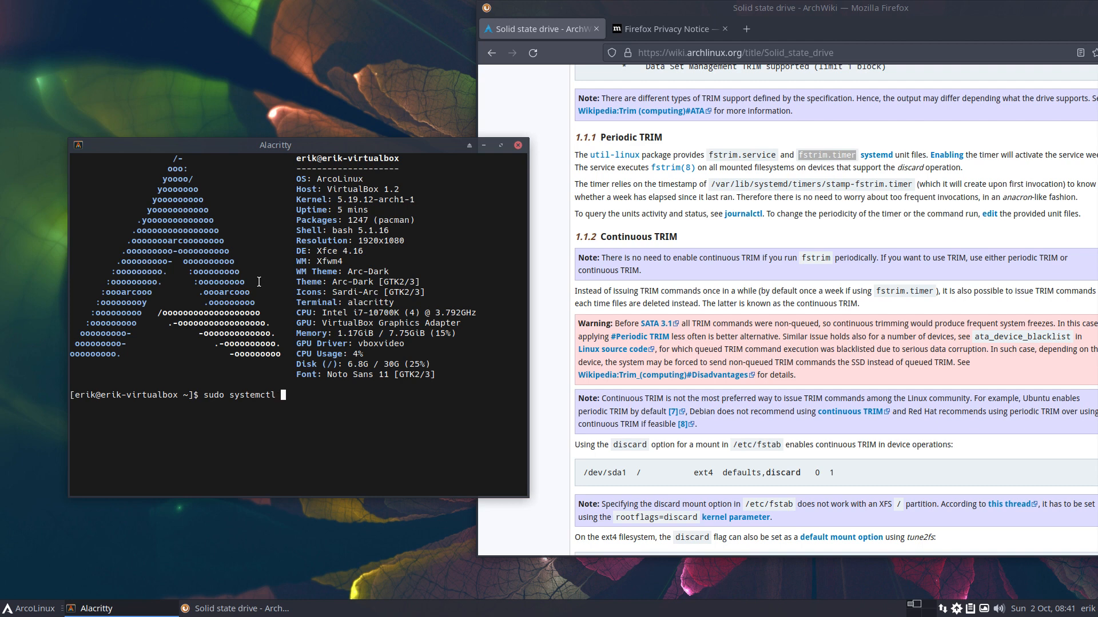
text(enable fst)
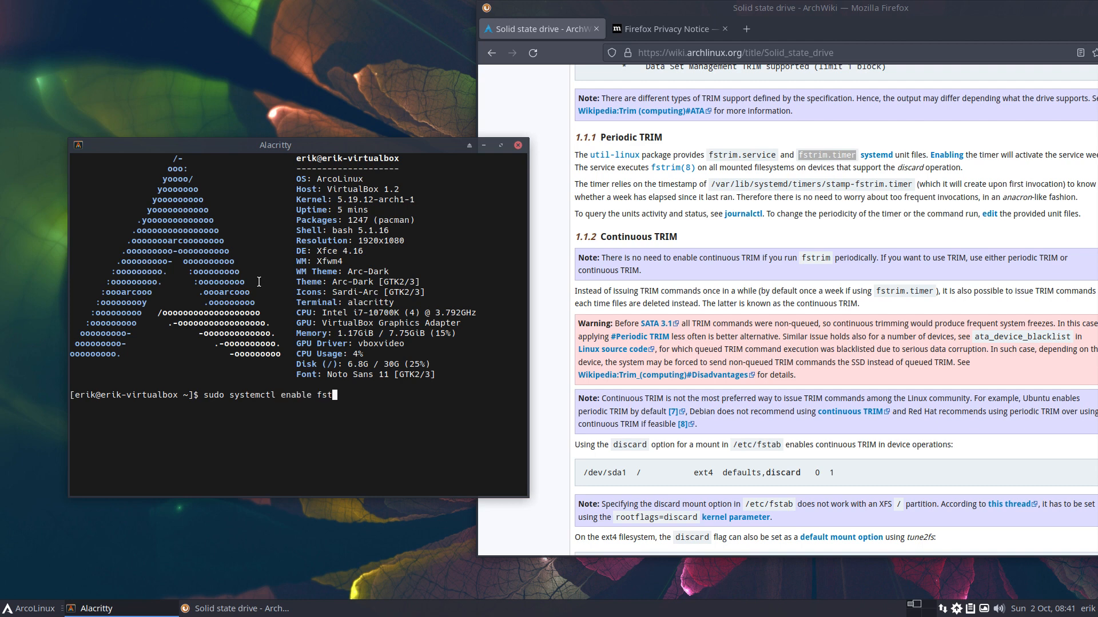
text(rrim.t)
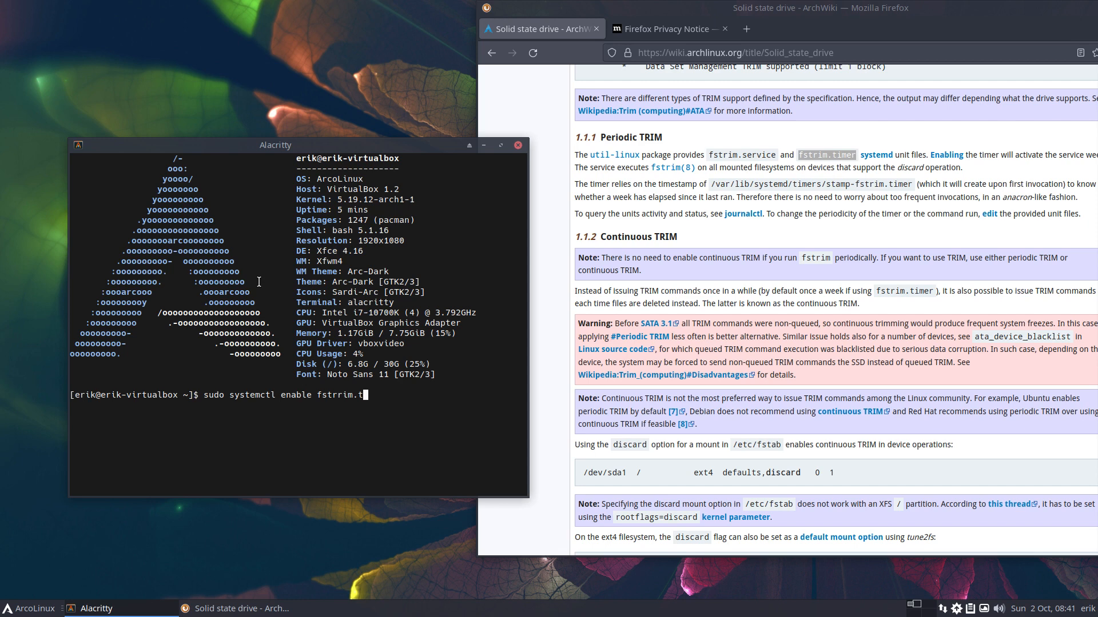
key(BackSpace)
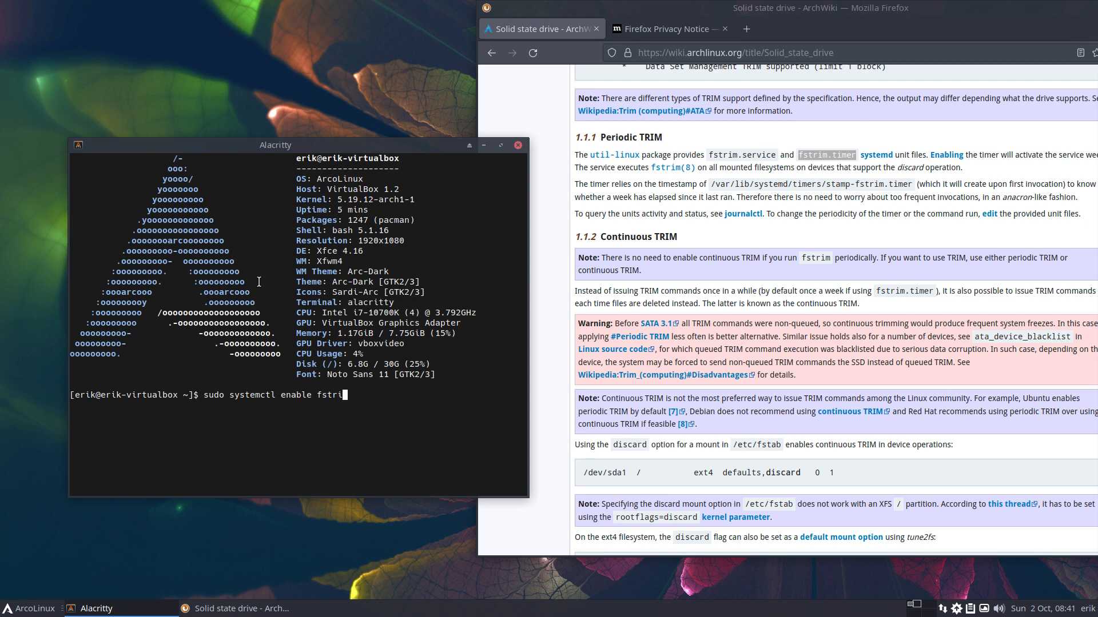
text(.timer)
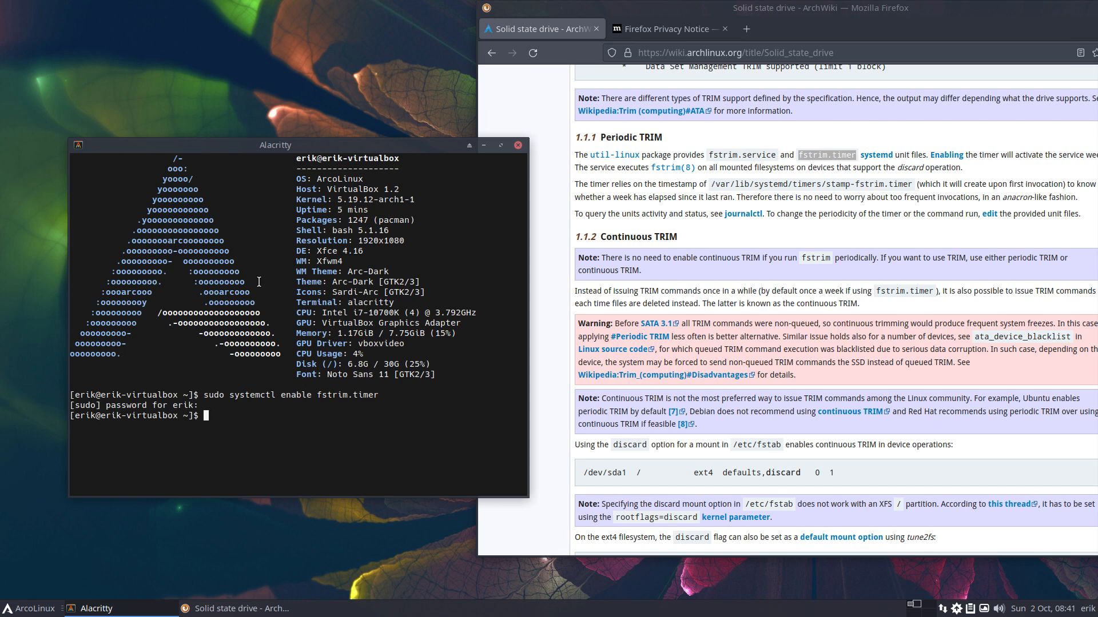
- Run 'sudo systemctl disable fstrim.timer' and 'sudo systemctl enable fstrim.timer' to recreate the symlink
text(sudo systemctl enable fstrim.timer)
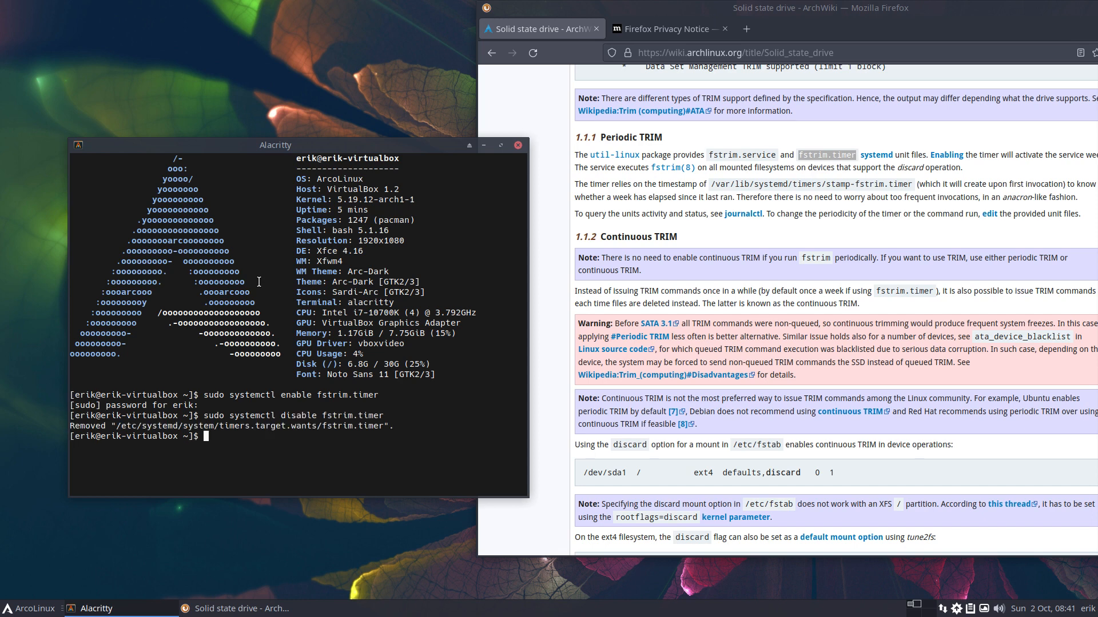
text(sudo systemctl disable fstrim.timer)
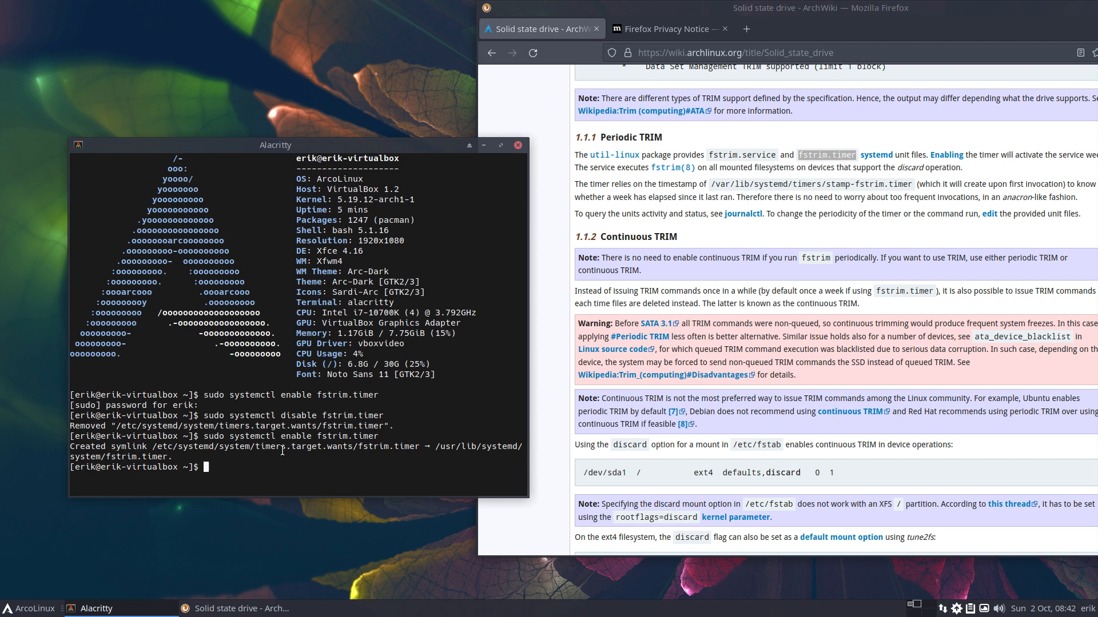
mouse_move(618, 141)
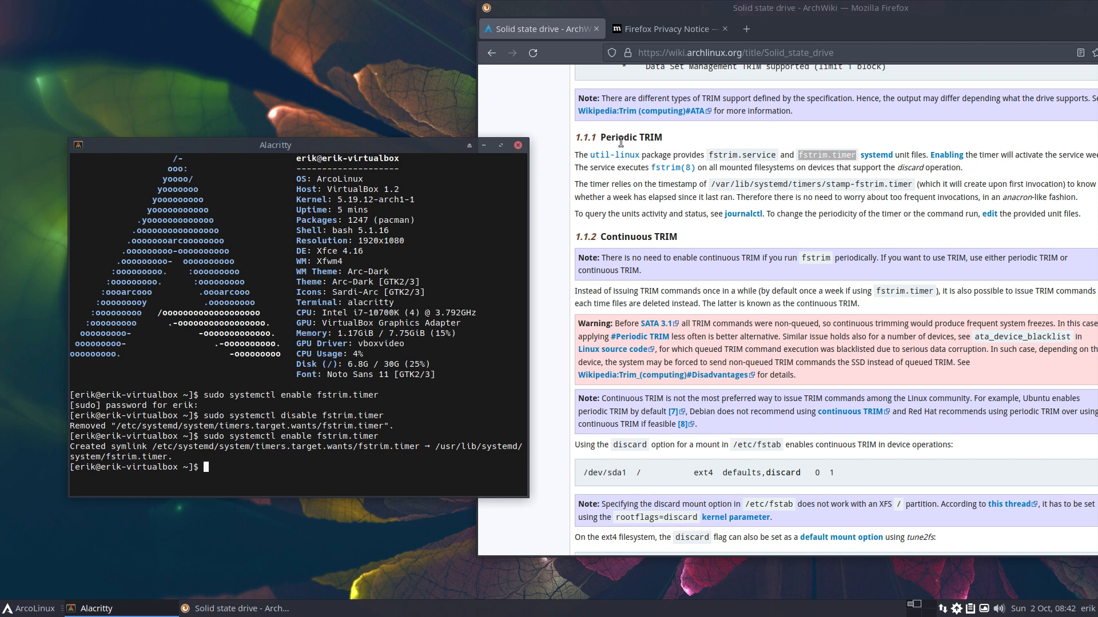